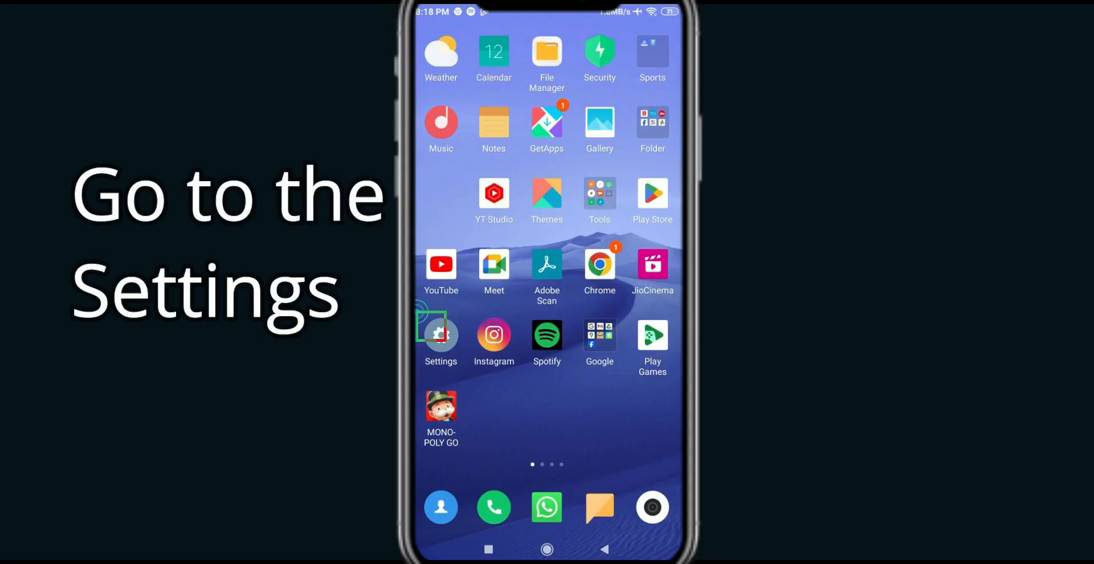
Step: Launch Settings from the home screen and scroll down to the Apps entry
left_click(440, 335)
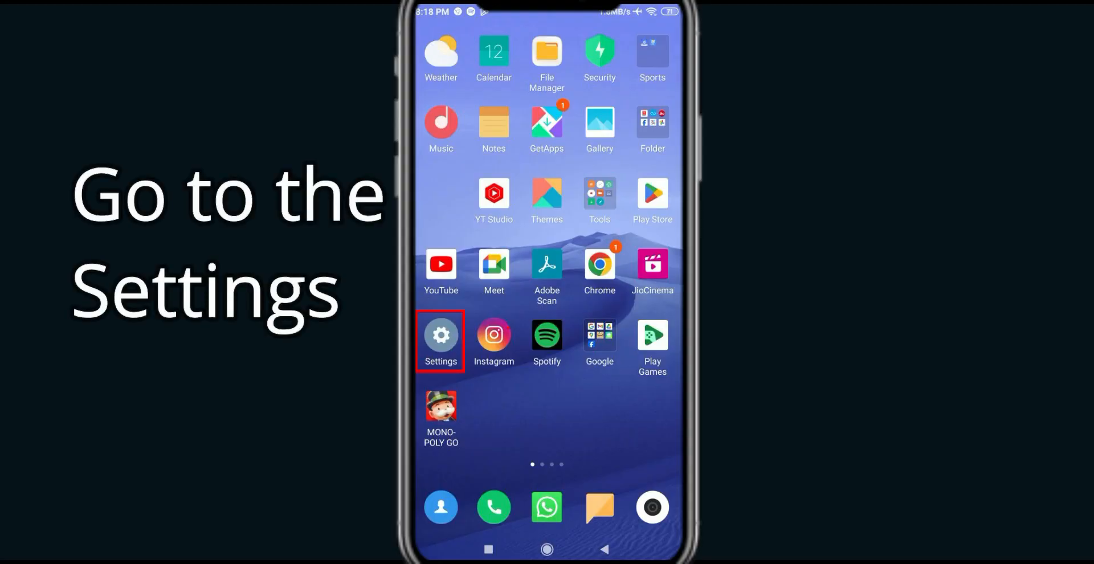
left_click(440, 338)
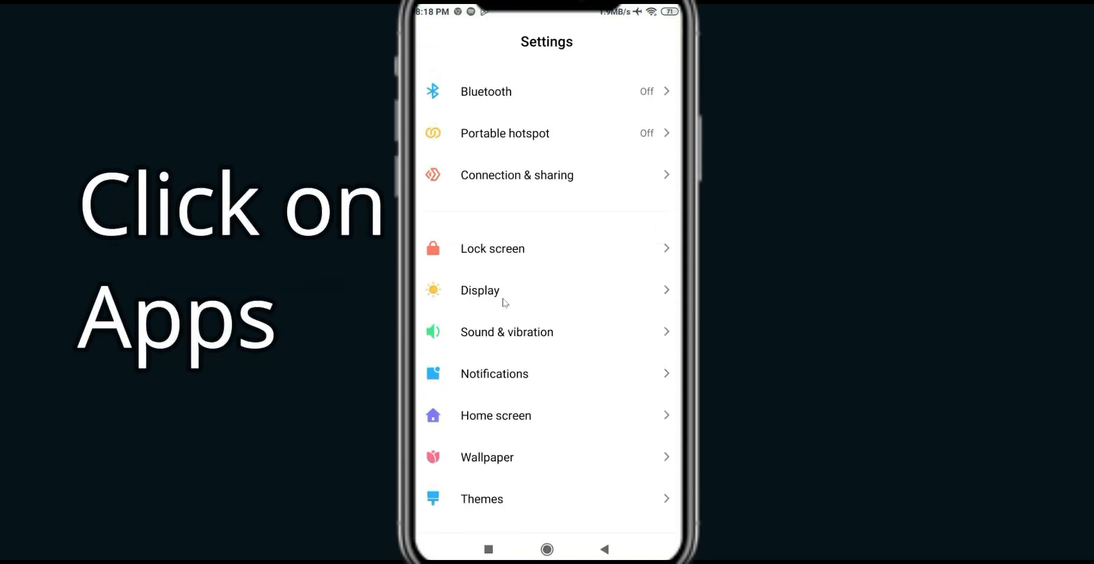
scroll("down", 3)
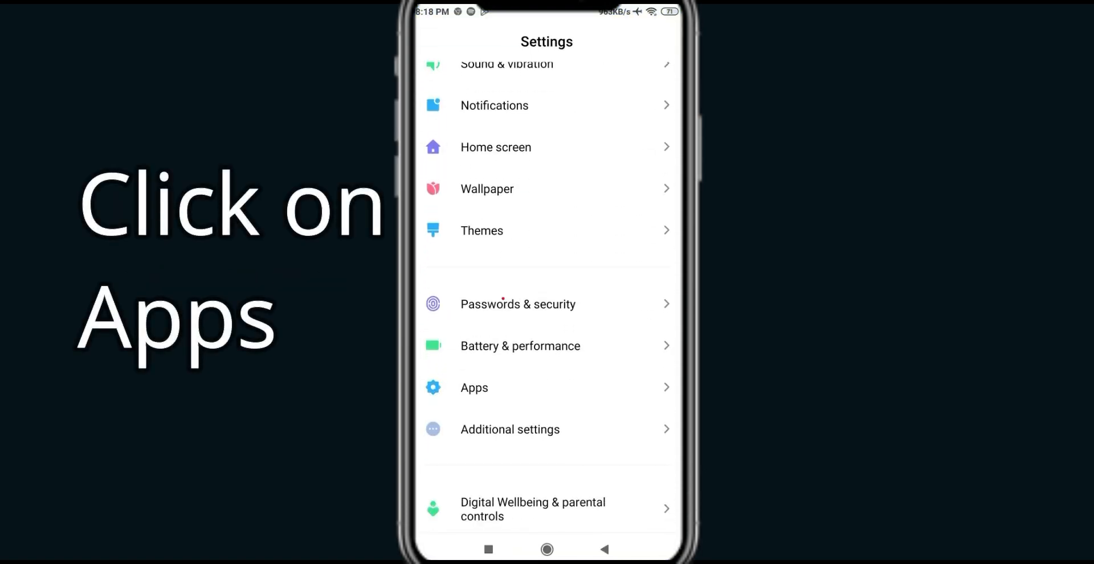
left_click(474, 388)
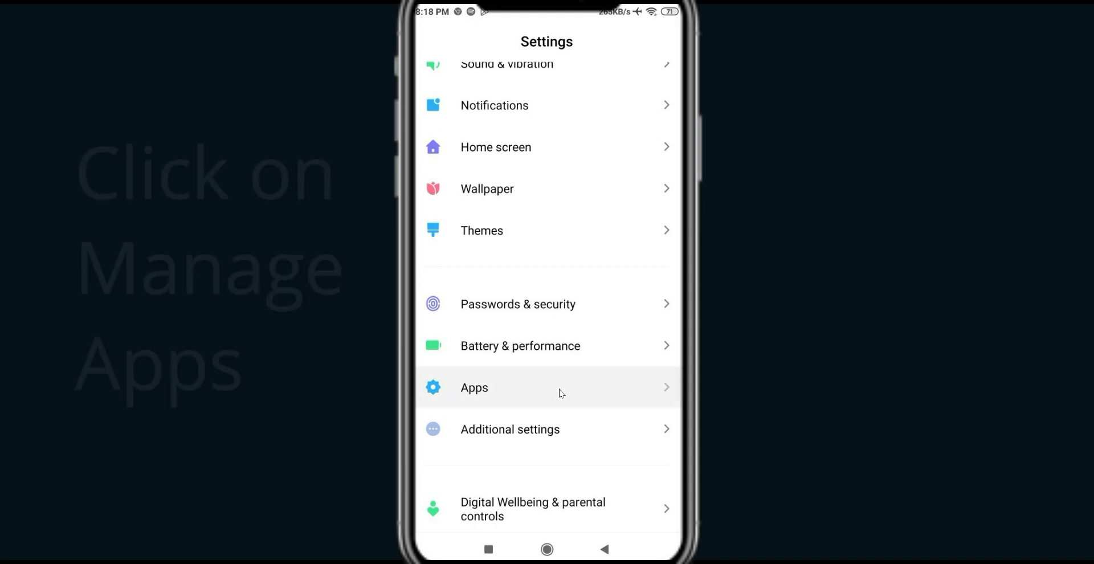
Step: Go into Apps > Manage apps and scroll the installed-app list down to ToonApp
left_click(474, 388)
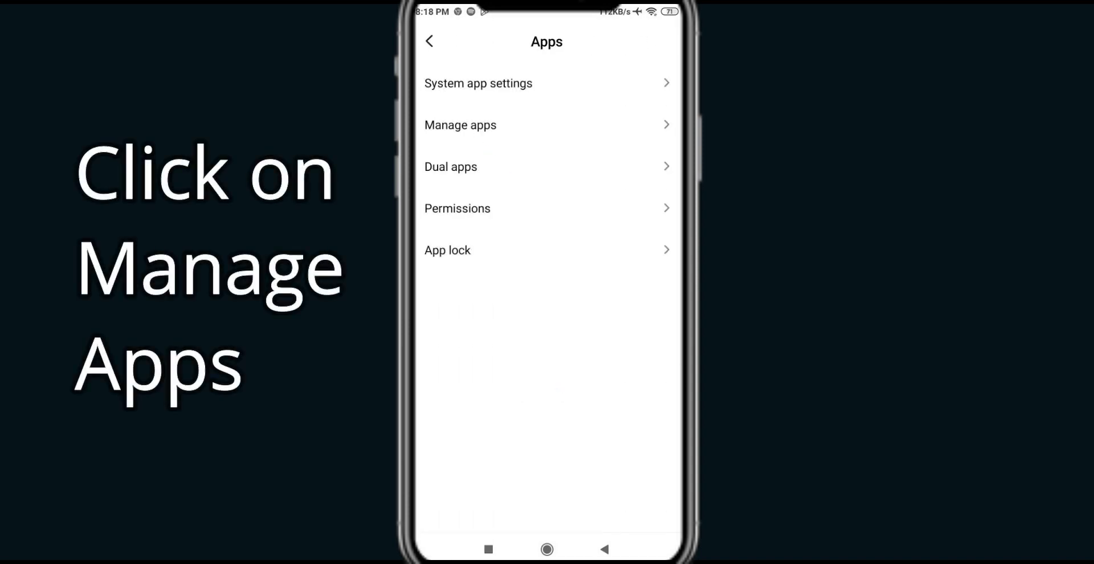
left_click(459, 125)
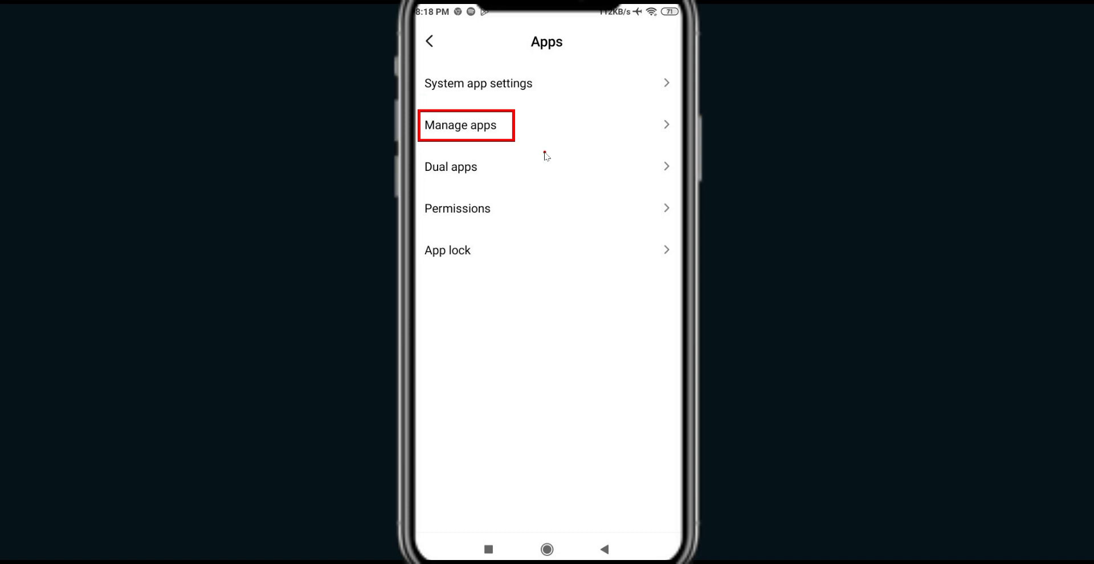
left_click(462, 125)
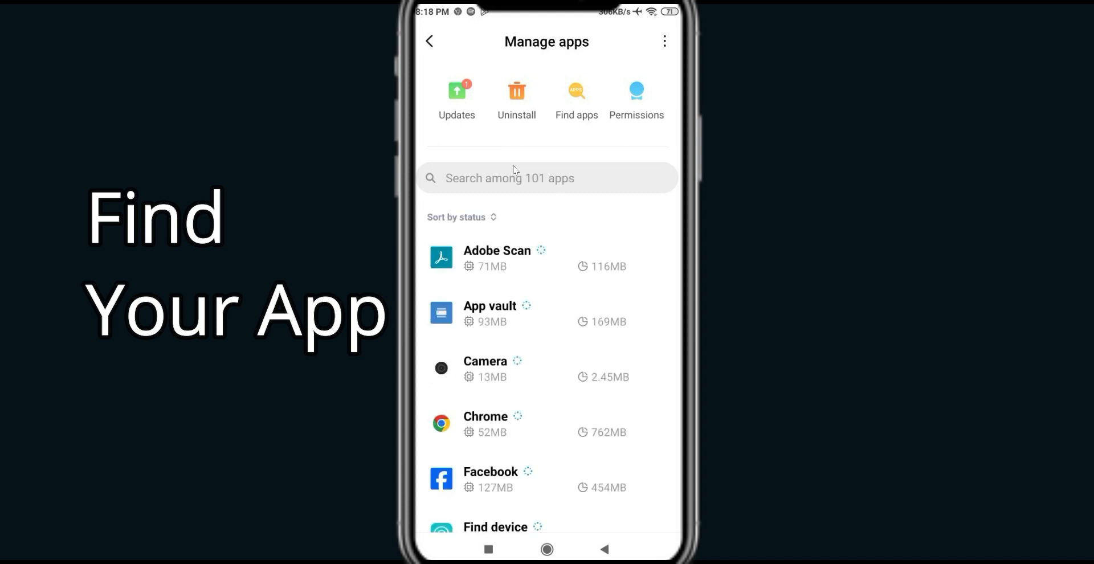
scroll("down", 3)
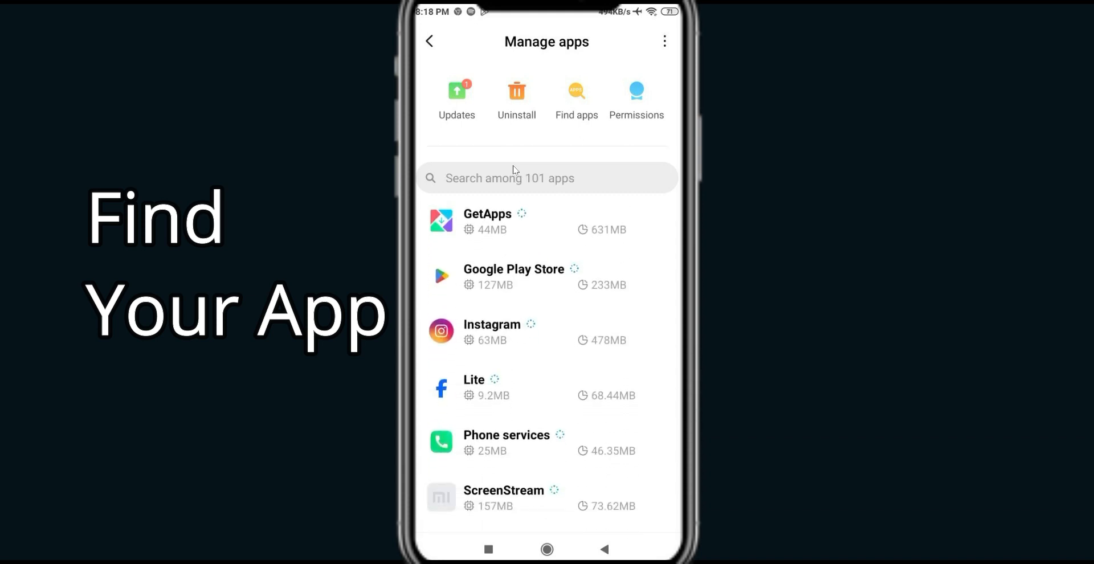
scroll("down", 3)
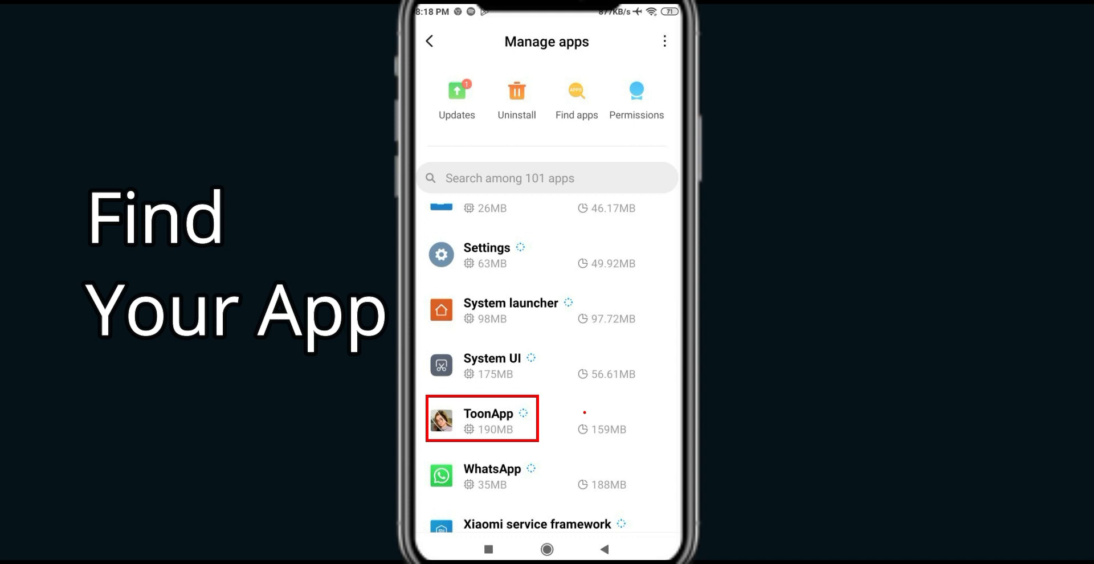
Step: From ToonApp's App info page, force stop the app and confirm with OK
left_click(488, 420)
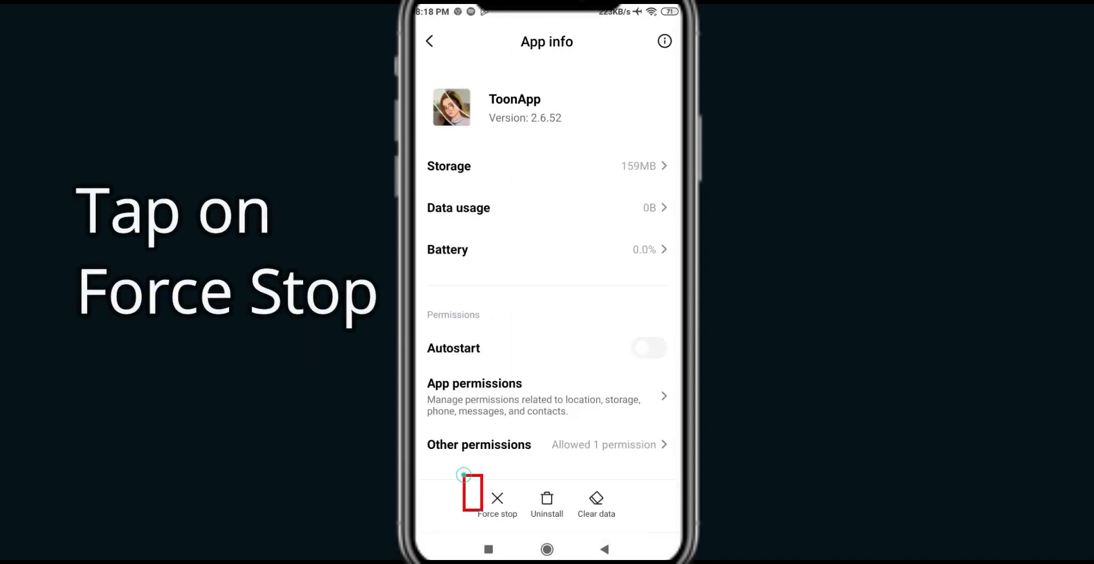
left_click(496, 503)
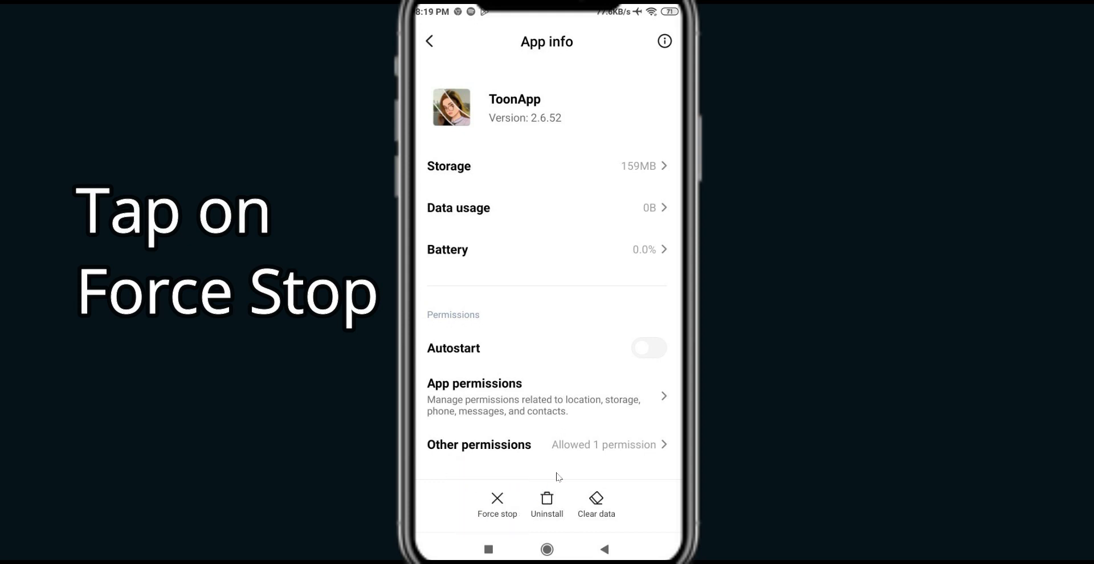
left_click(497, 502)
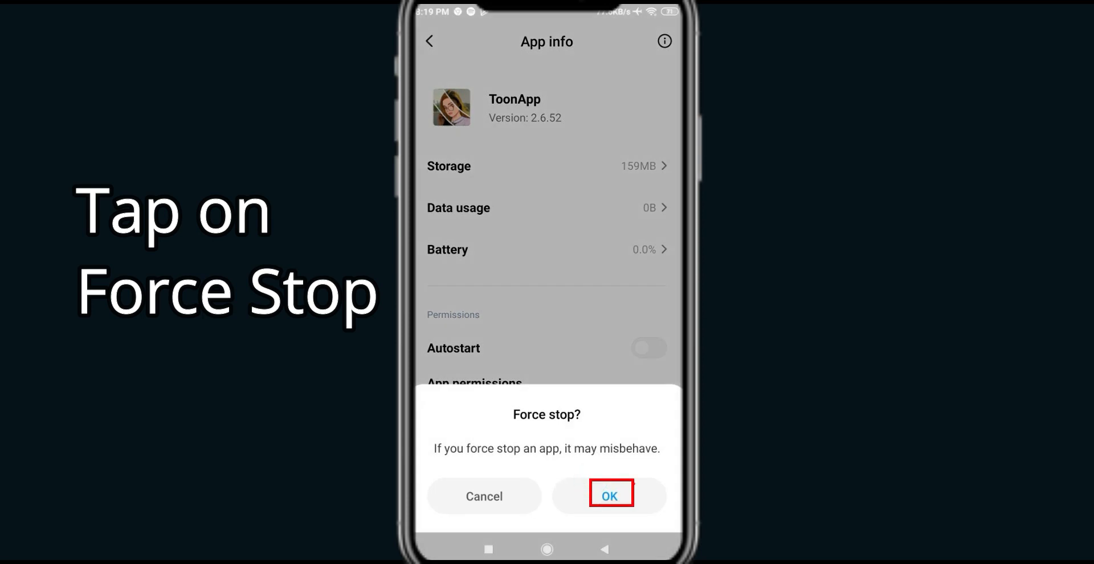
left_click(608, 496)
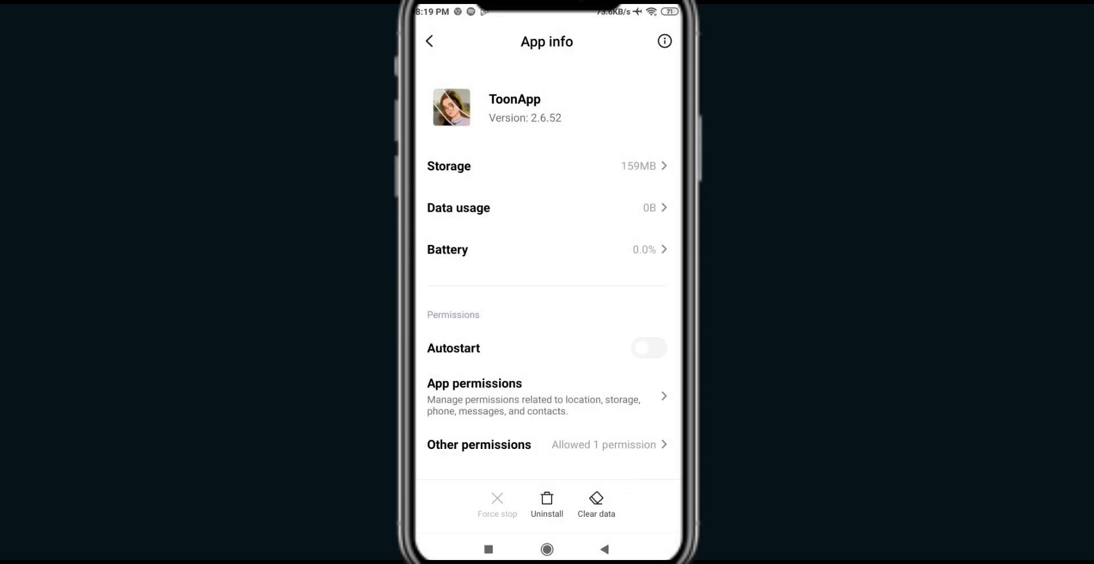
Step: Clear only ToonApp's cache via Clear data and confirm with OK
left_click(595, 504)
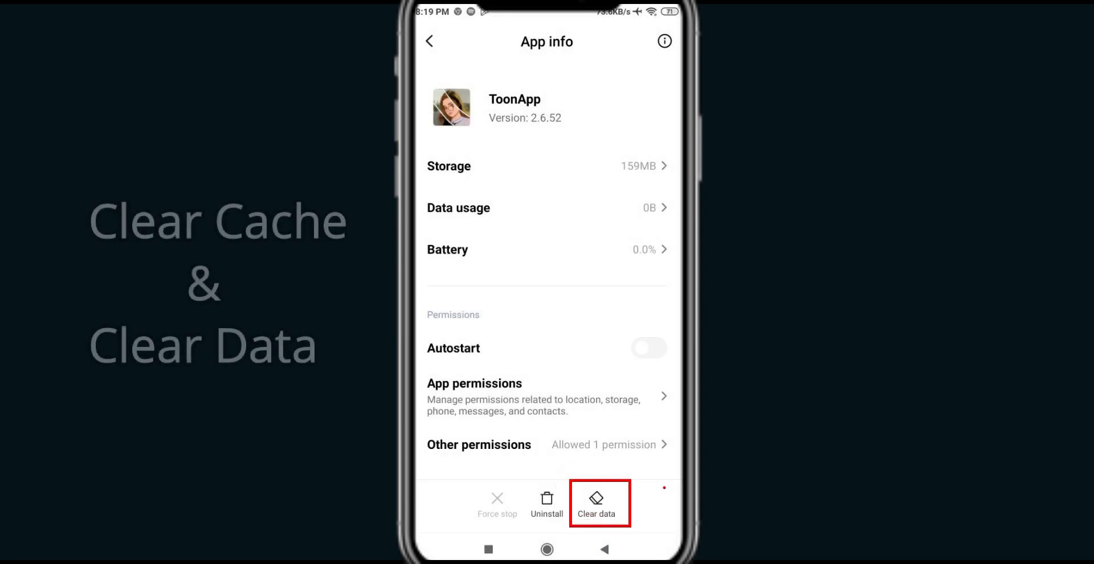
left_click(596, 502)
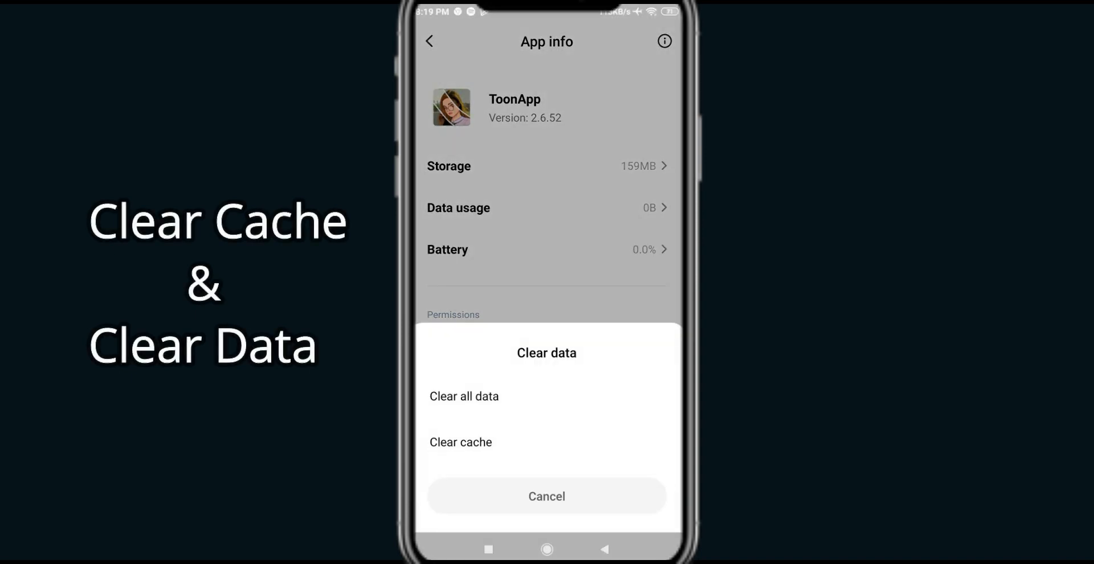
left_click(460, 442)
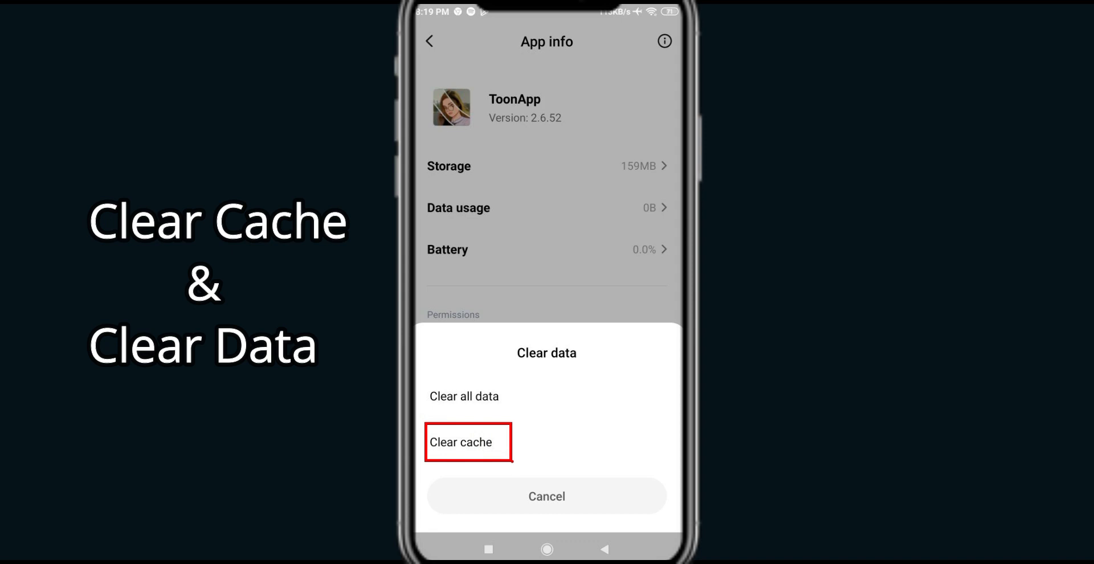
left_click(461, 442)
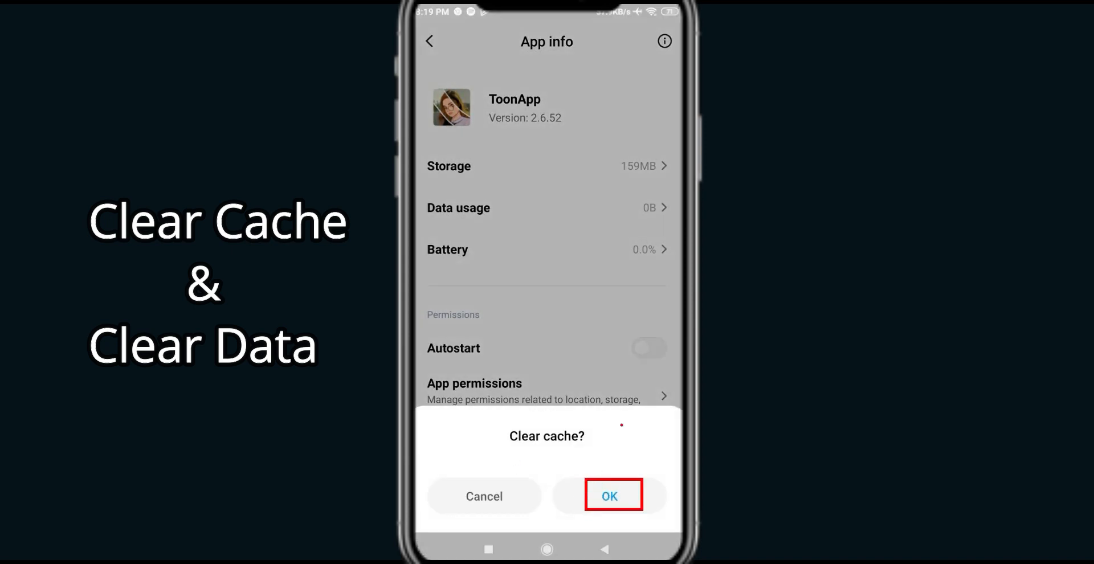
left_click(611, 495)
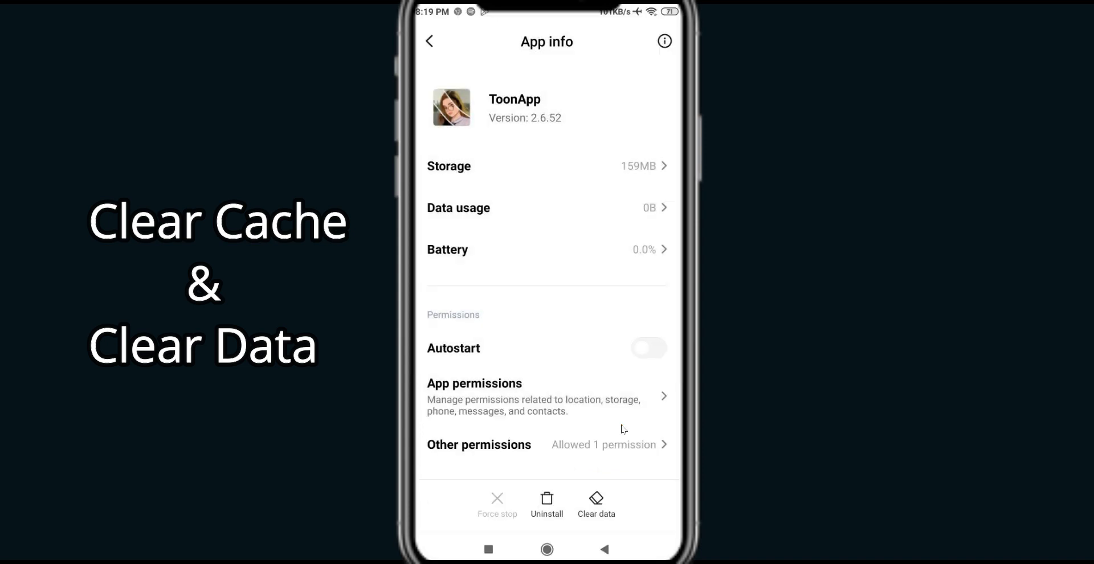
Step: Clear all of ToonApp's data and confirm the permanent deletion
left_click(596, 502)
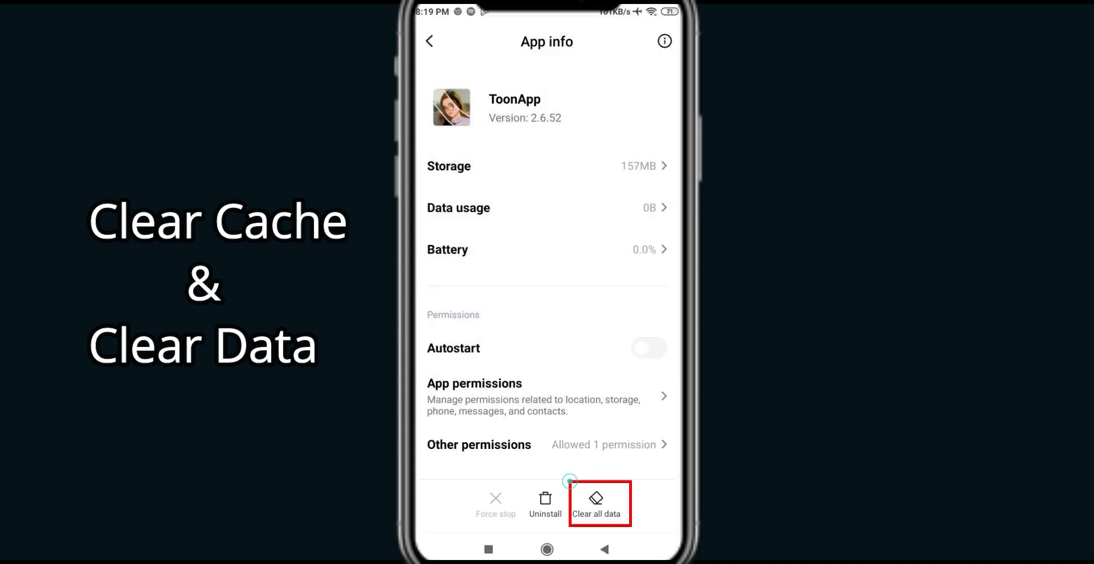
left_click(597, 502)
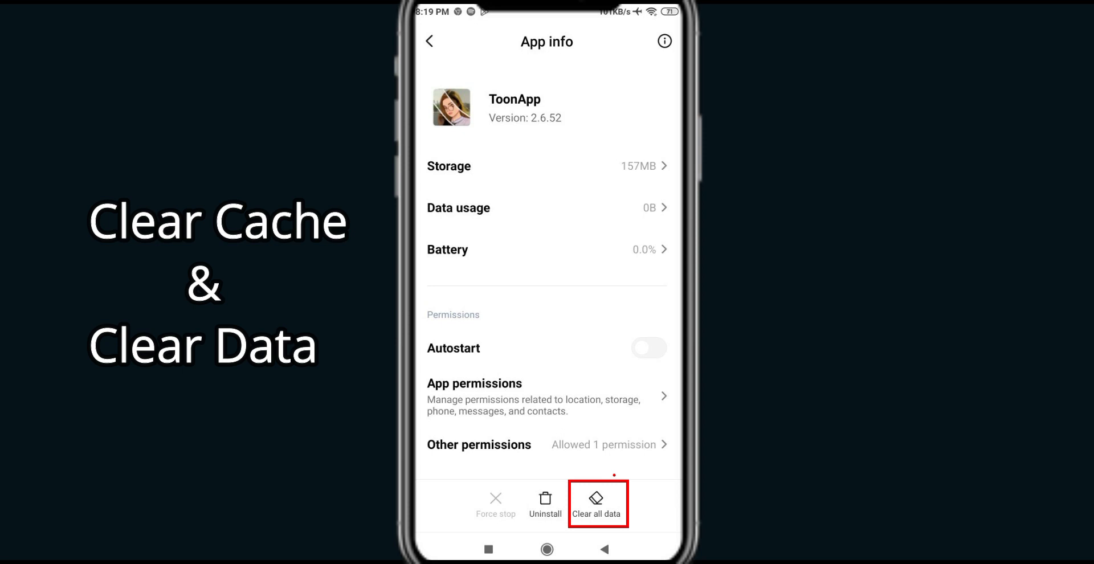
left_click(597, 498)
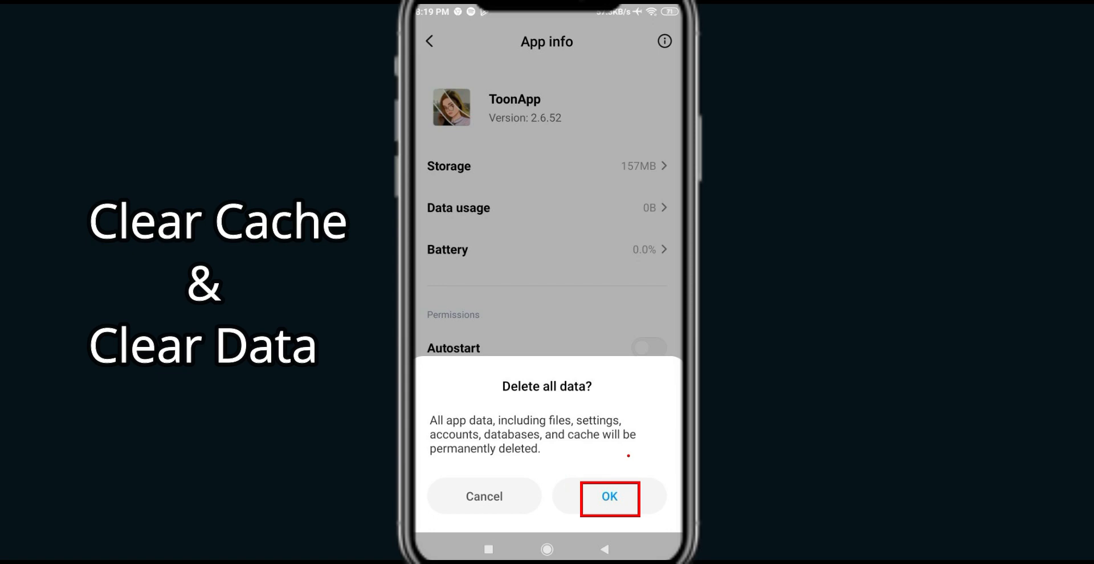
left_click(608, 496)
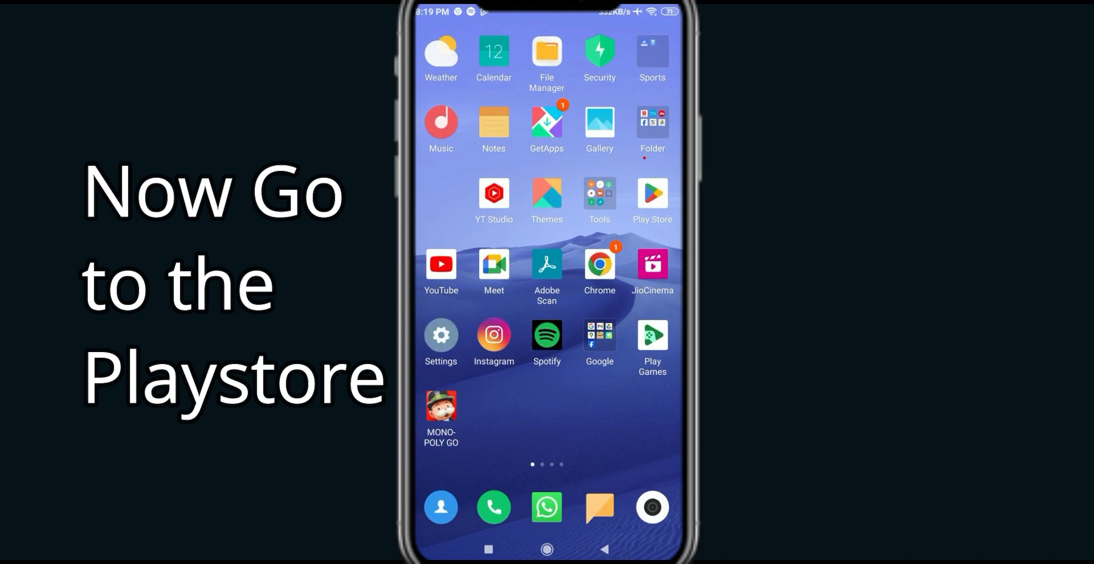
Step: Launch Google Play Store from the home screen
left_click(652, 195)
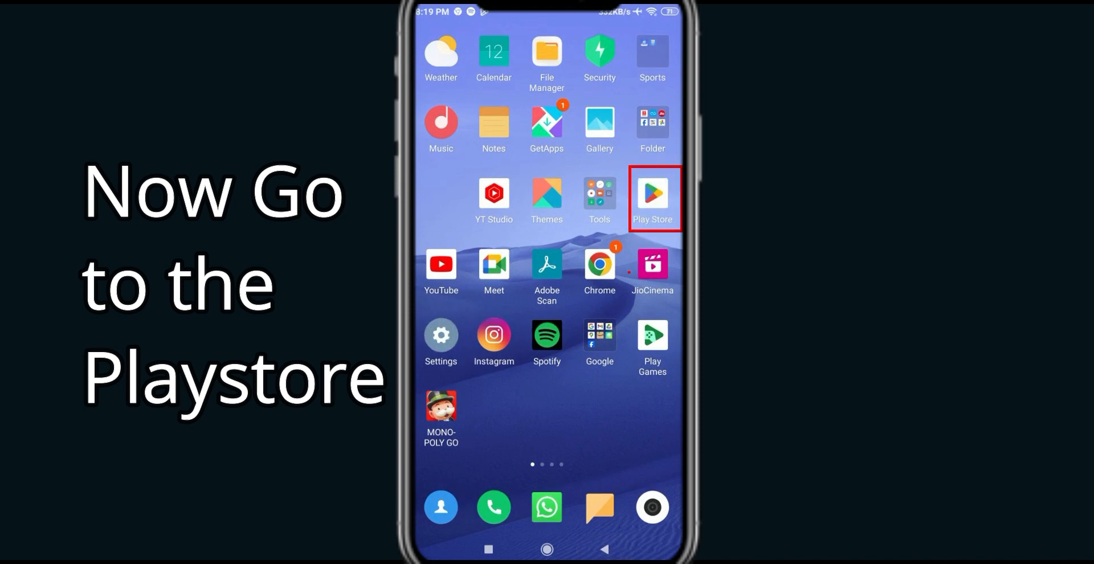
left_click(651, 194)
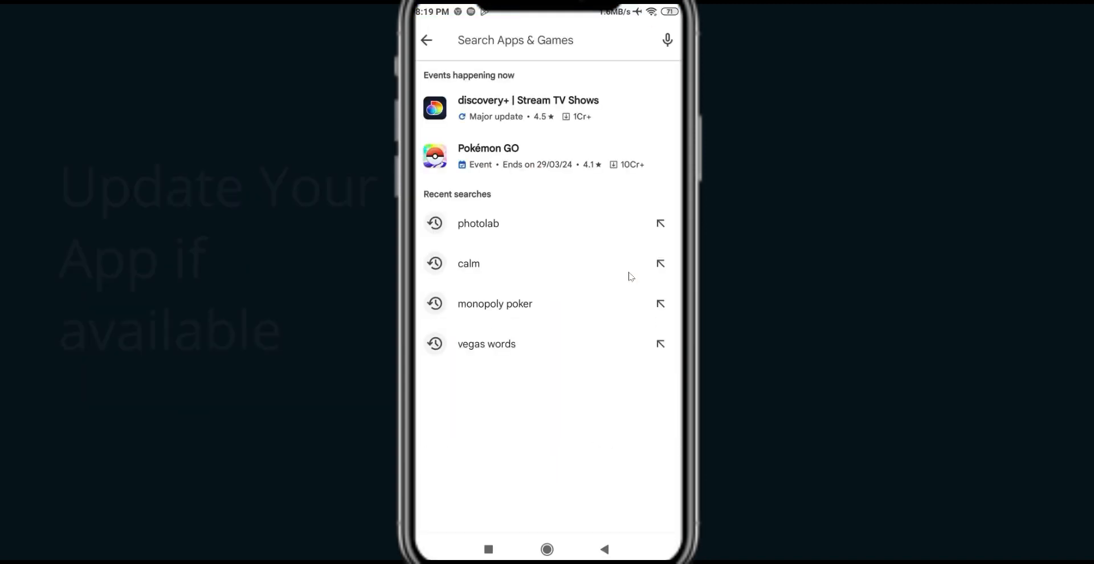
Step: Search 'toon', view the ToonApp listing showing Open with no update, then return home
left_click(515, 40)
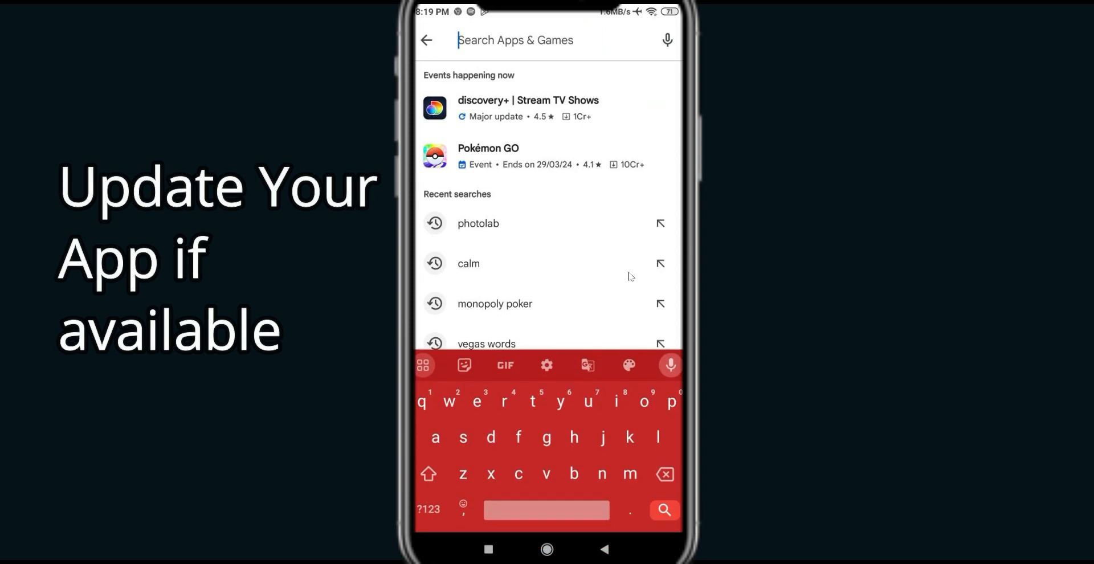
type("toon")
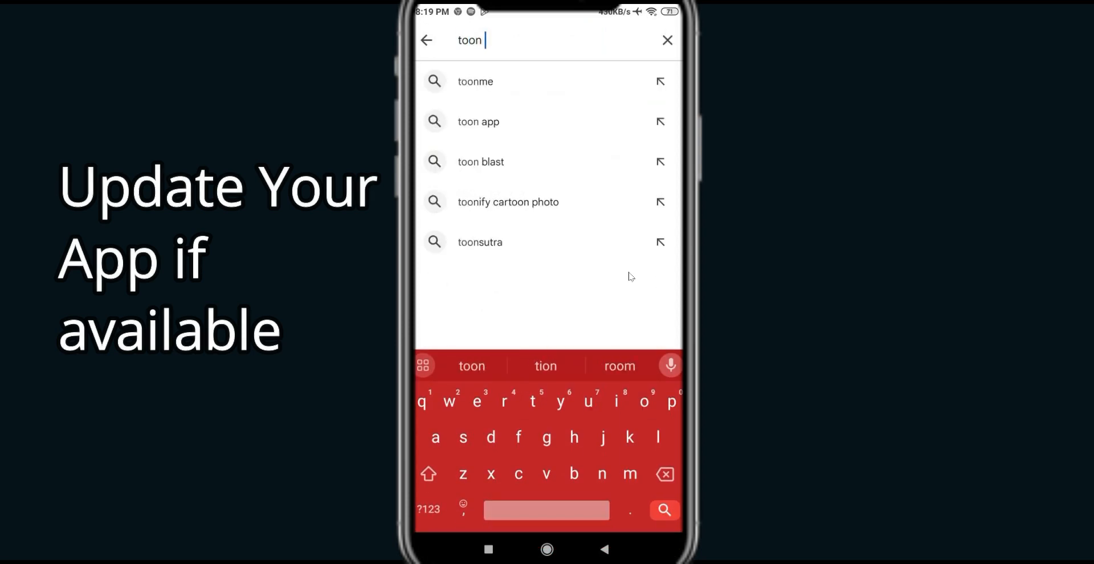
left_click(478, 122)
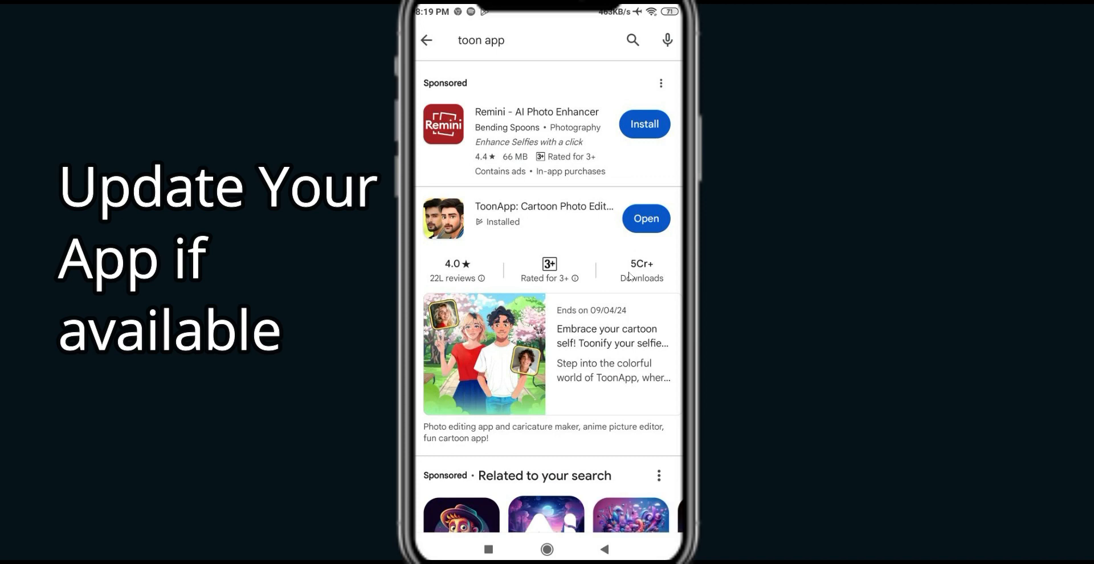
left_click(543, 213)
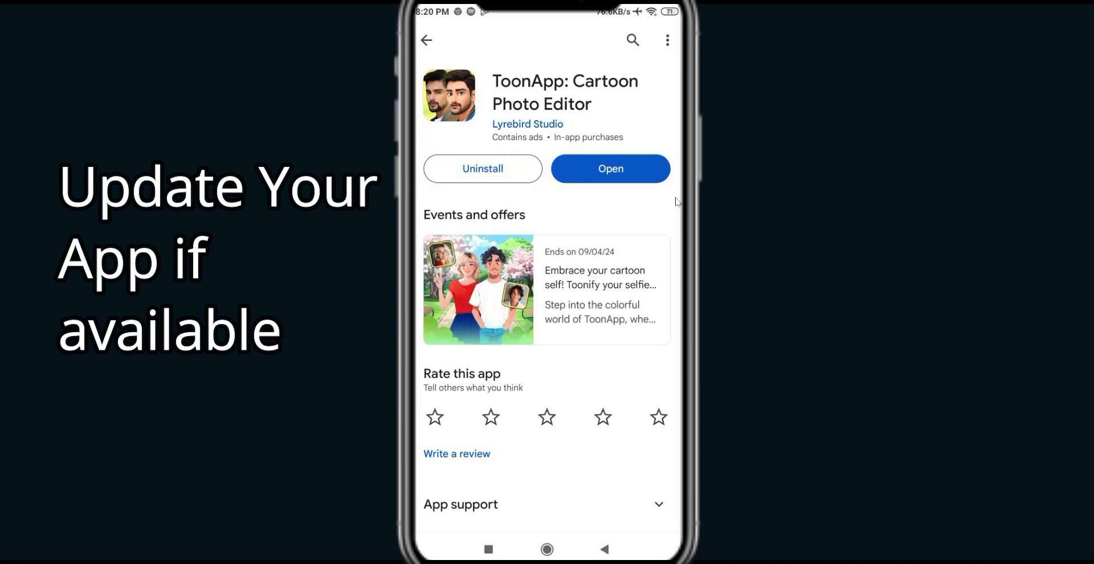
left_click(426, 40)
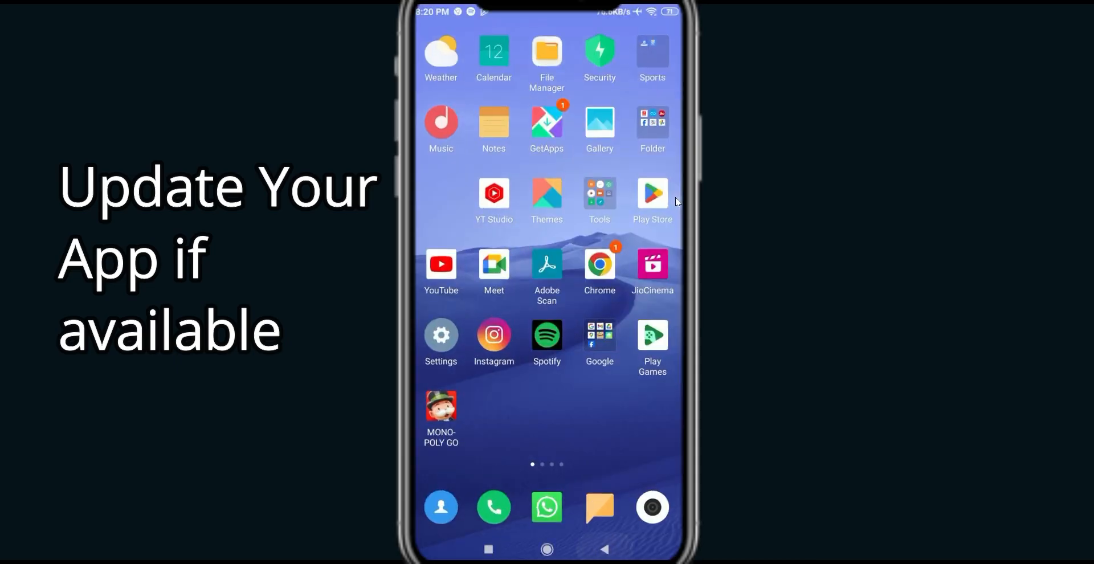